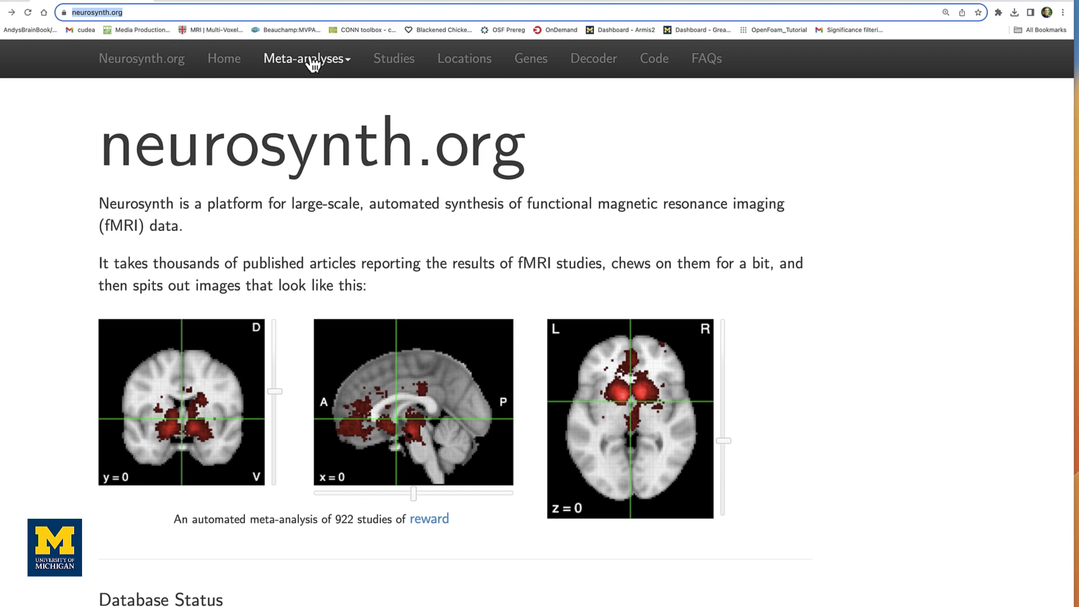
Filter the term meta-analyses by 'pain', leaving chronic pain, pain and painful
click(306, 58)
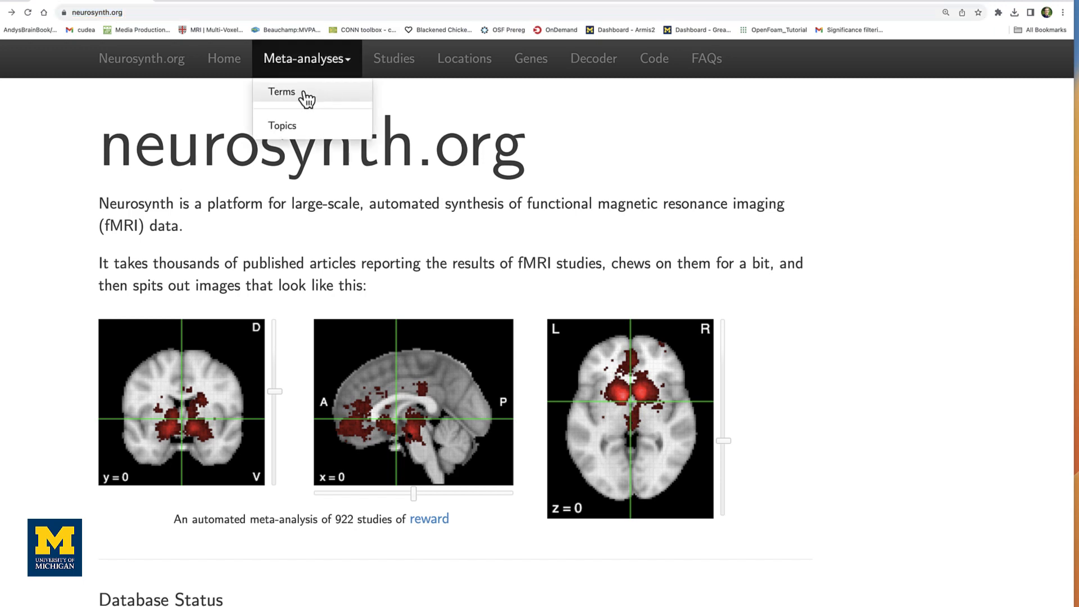
click(282, 91)
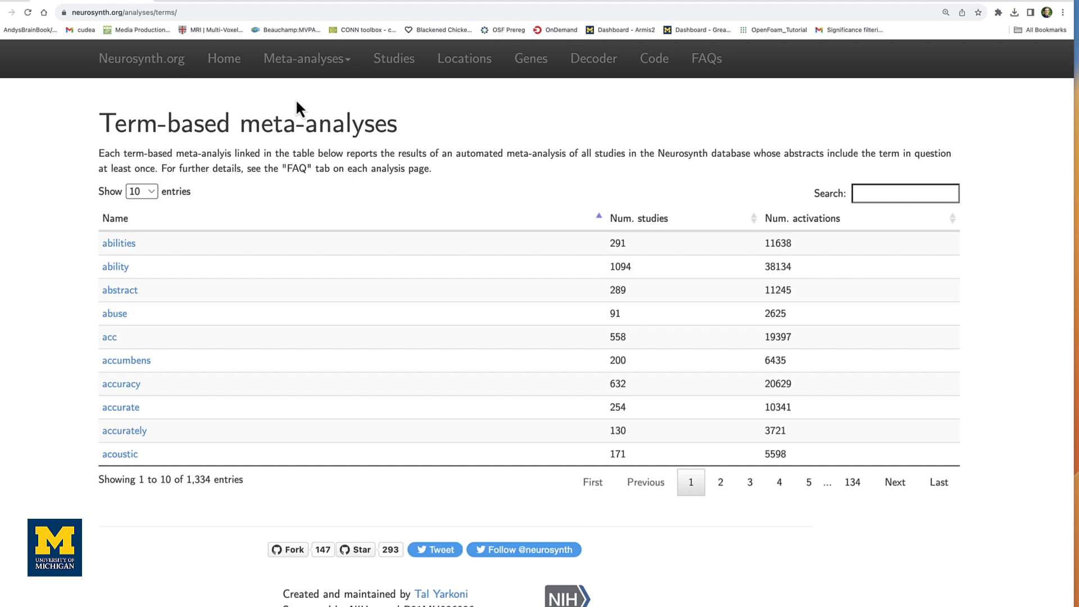
mouse_move(345, 234)
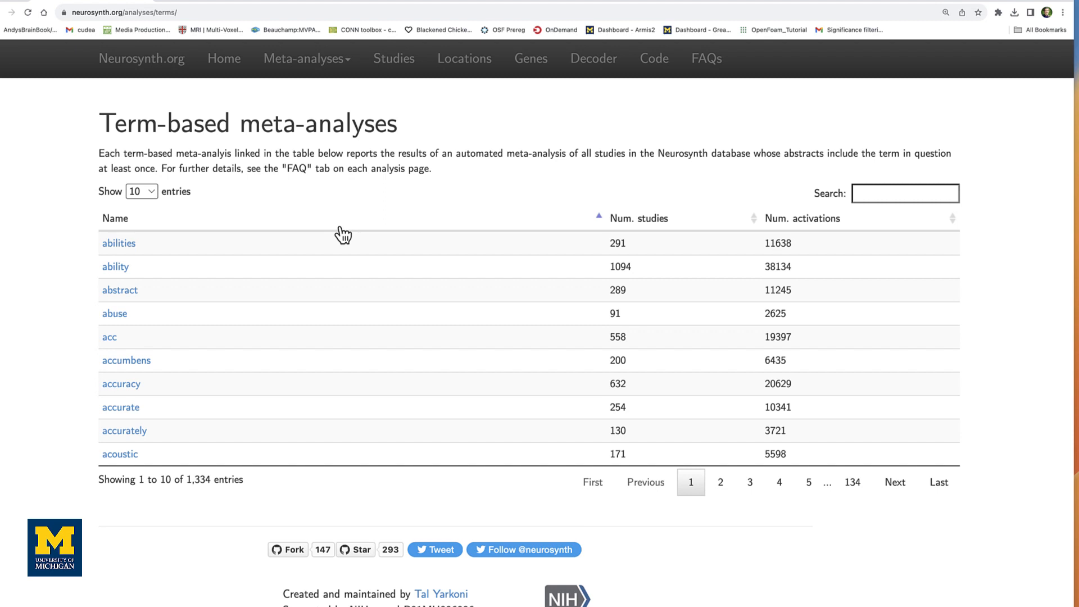
click(904, 193)
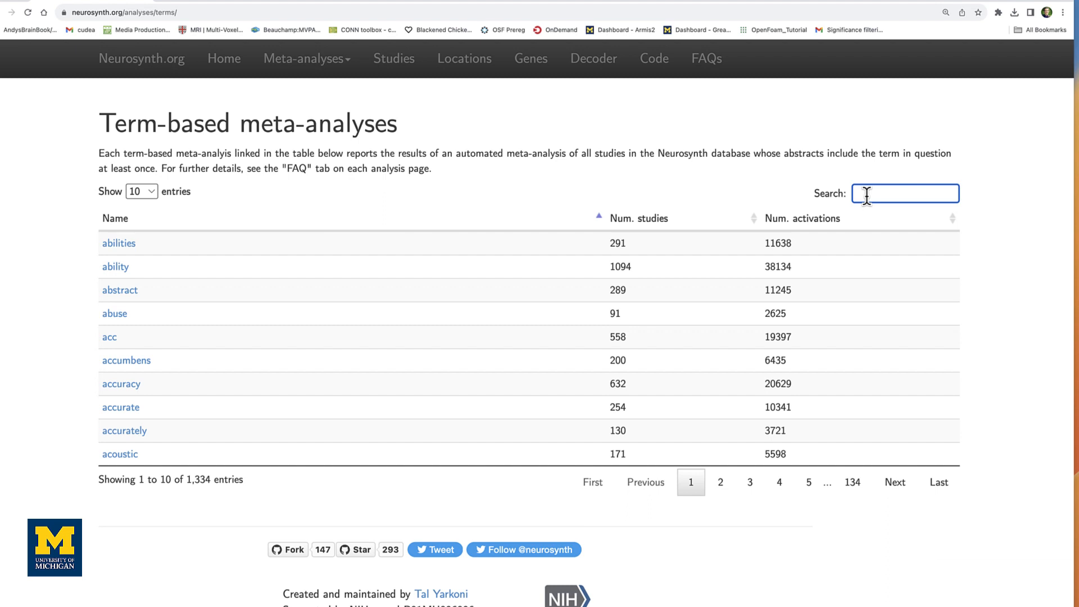
text(pain)
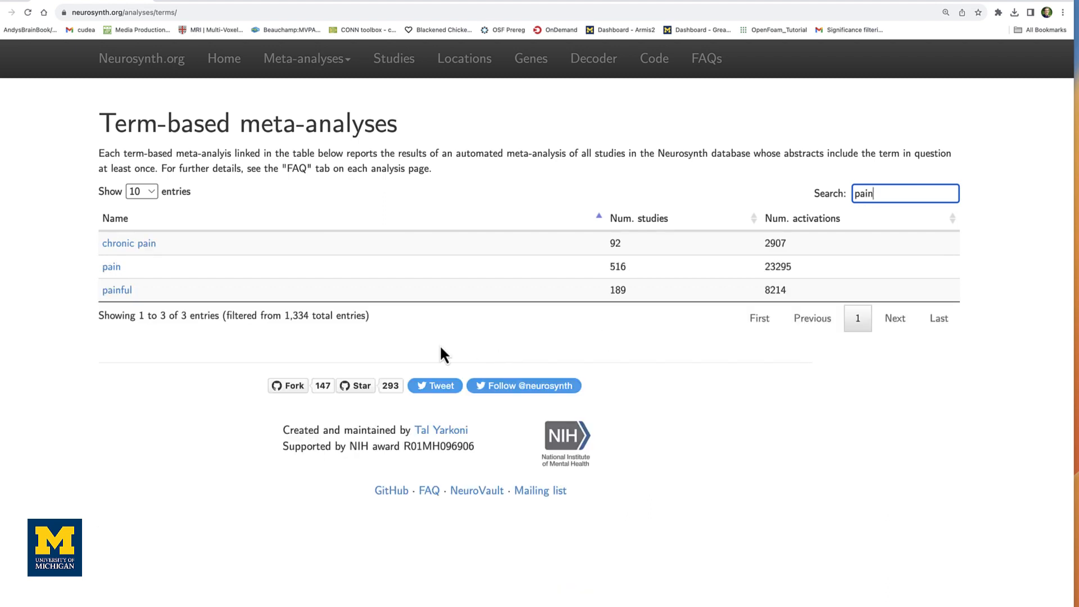
click(111, 267)
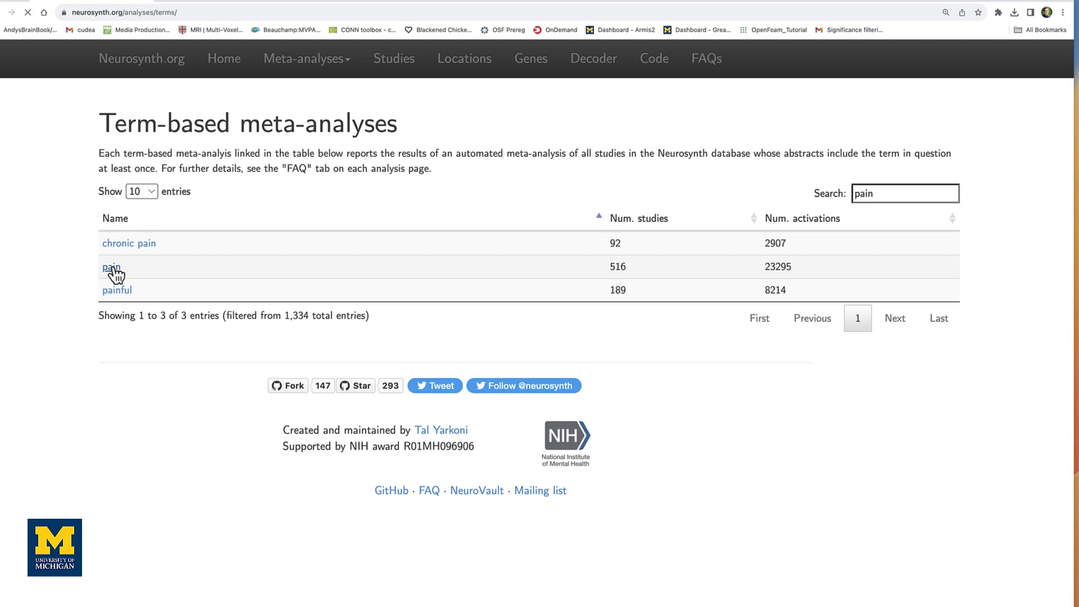
Open the 516-study pain map and place the crosshair at X -40, Y 10, Z 10
click(111, 267)
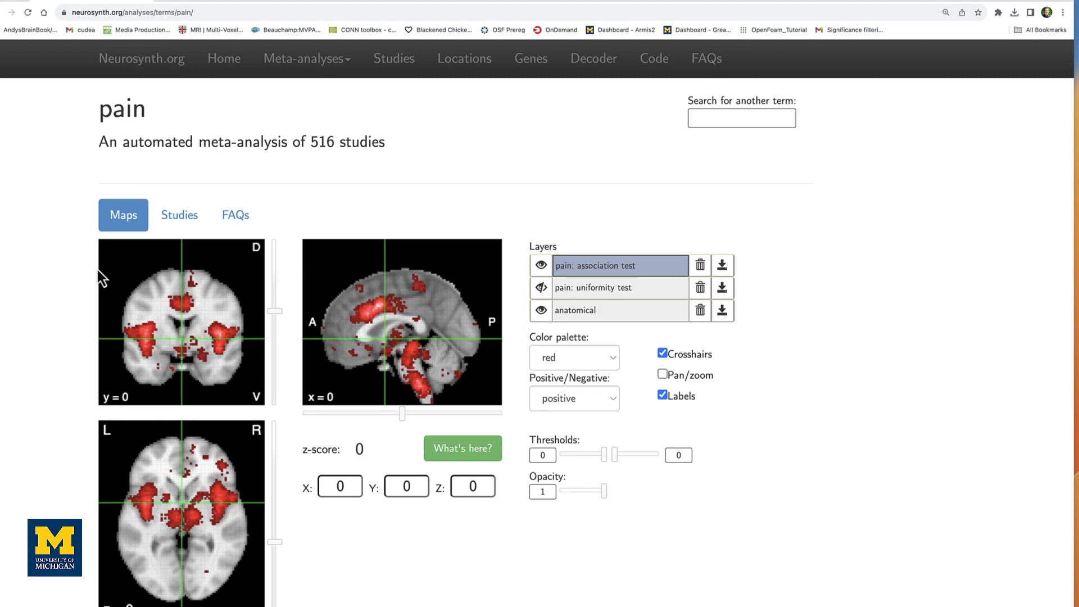
mouse_move(382, 317)
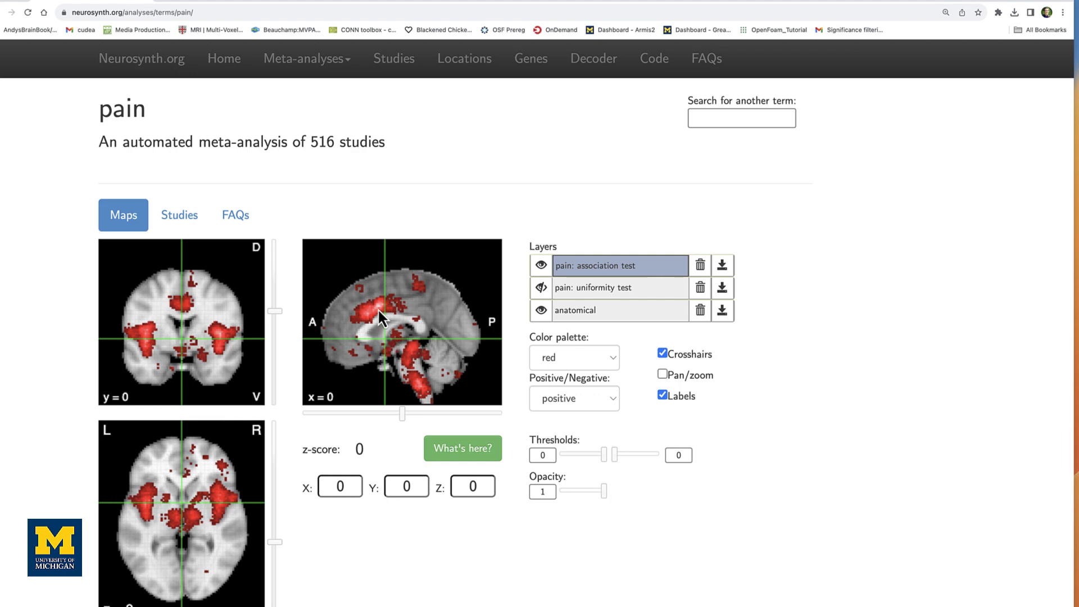
click(383, 316)
text(-40)
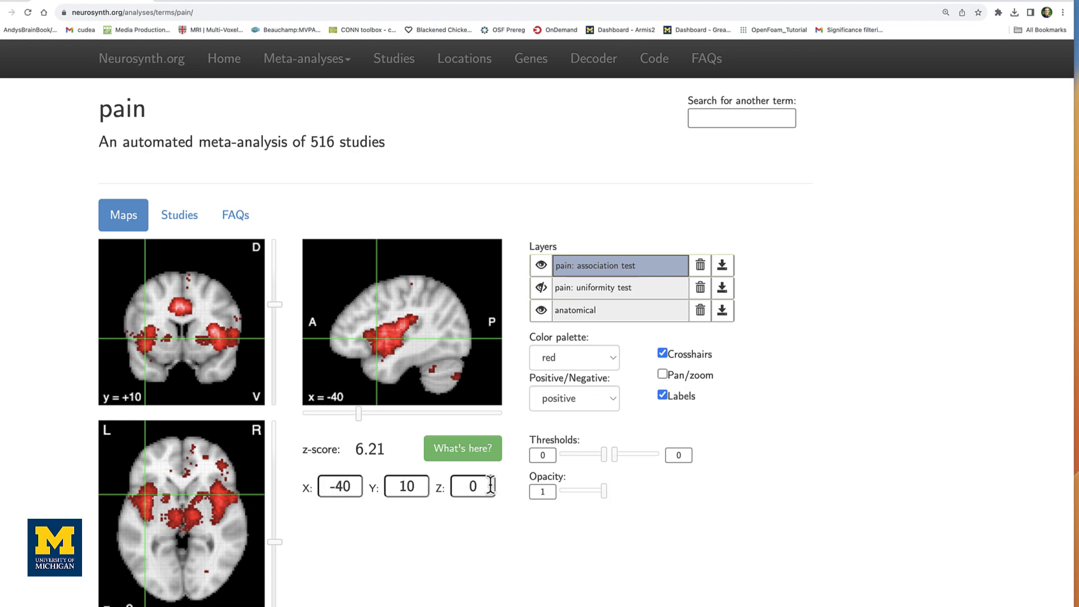
text(10)
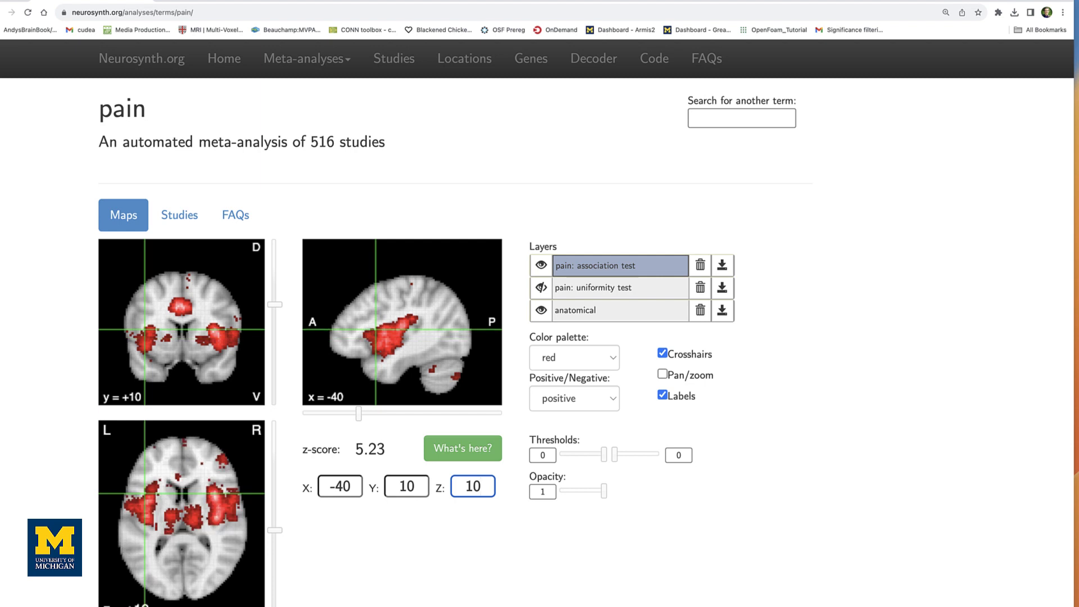
mouse_move(542, 487)
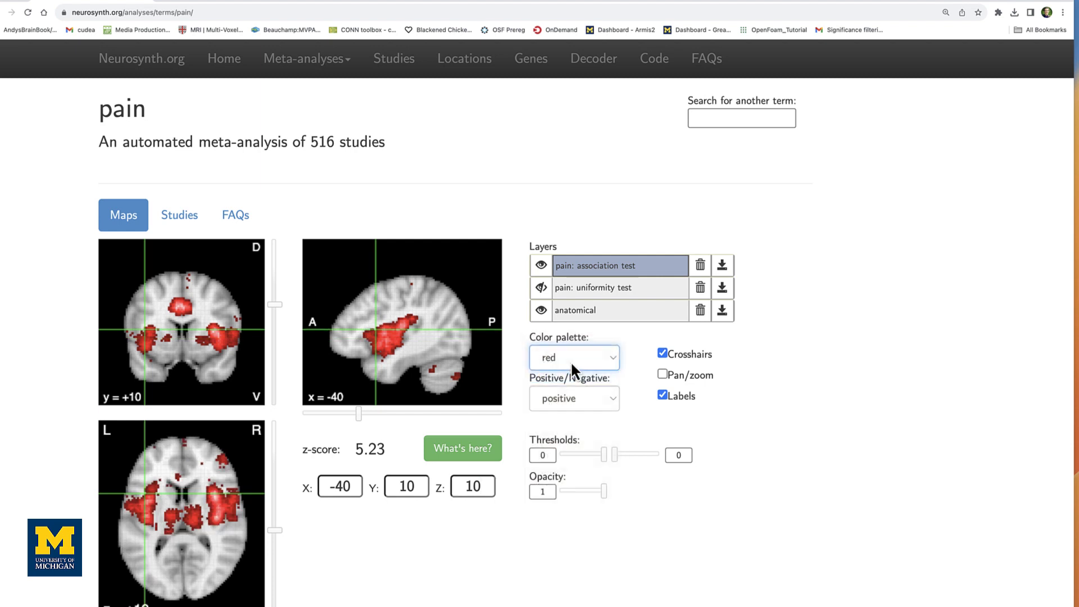
Show the pain map green, positive only, opacity 0.96, upper threshold 0.49, with labels toggled
click(573, 398)
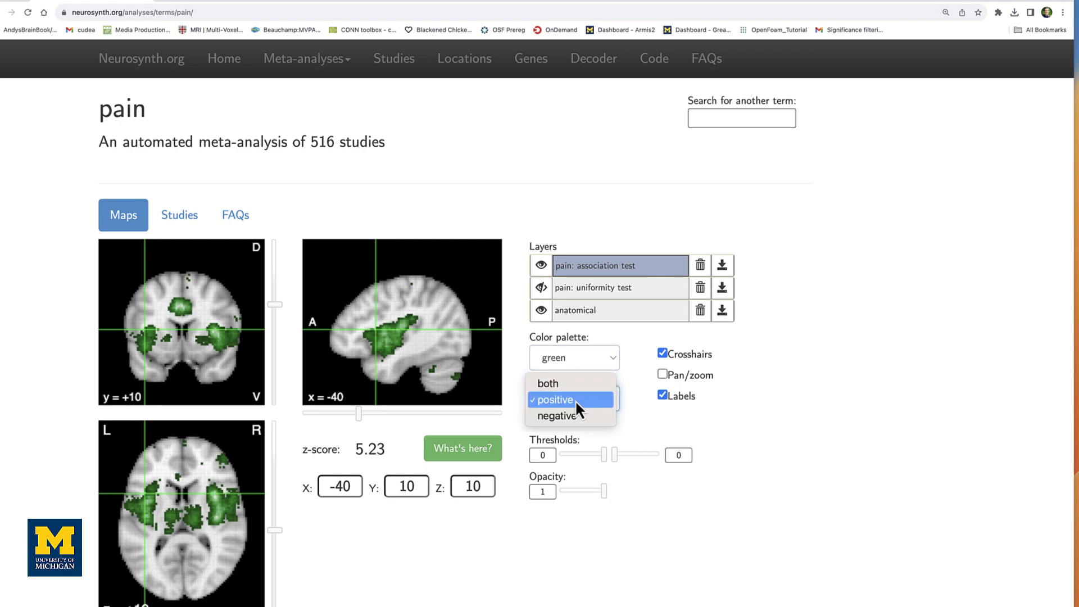
click(554, 399)
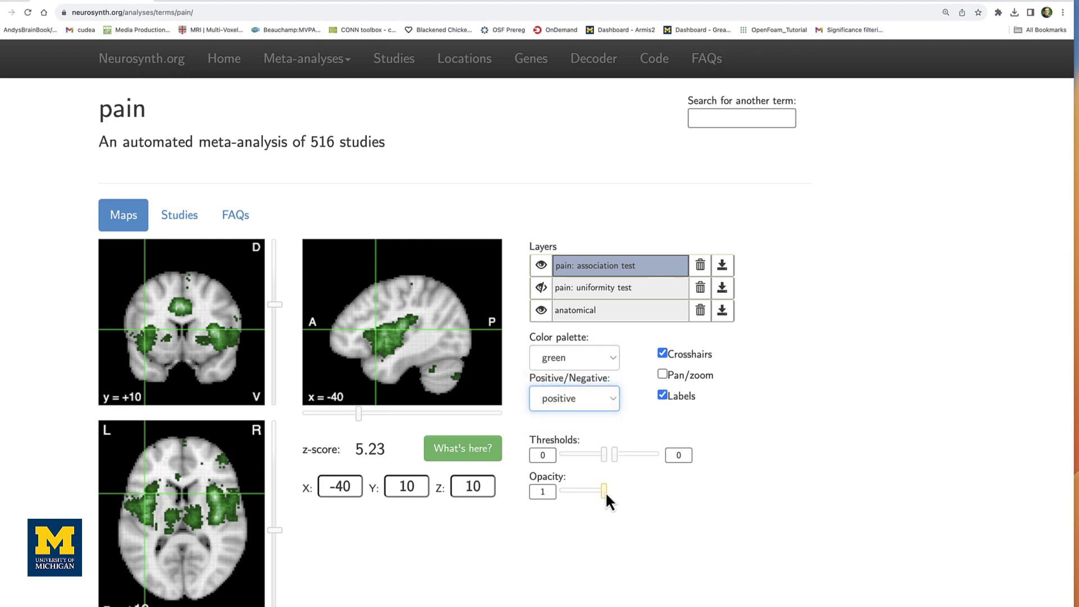
drag(604, 491, 595, 491)
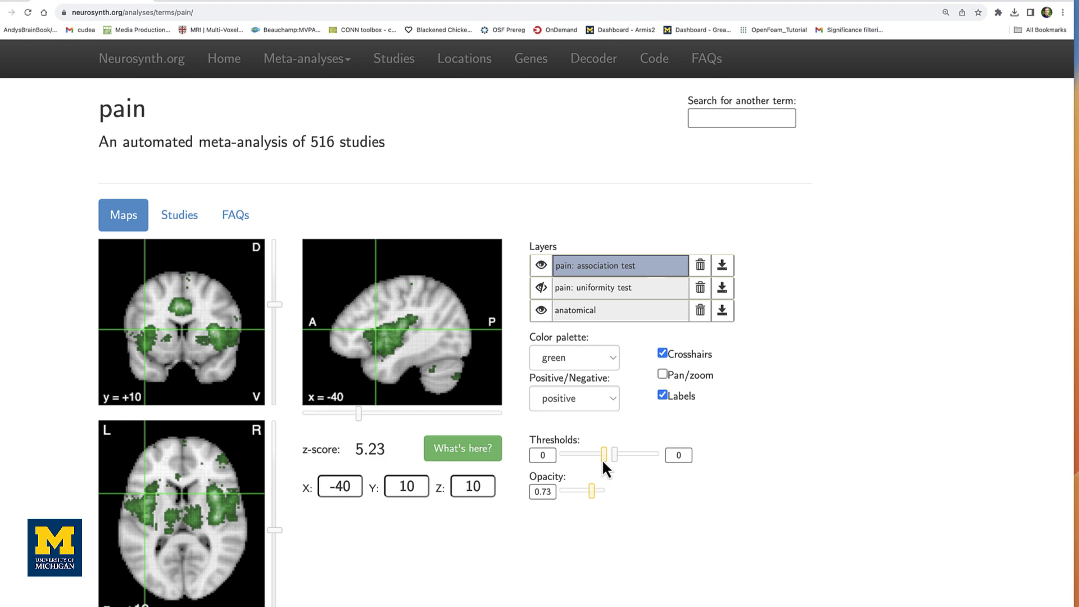
drag(606, 455, 637, 455)
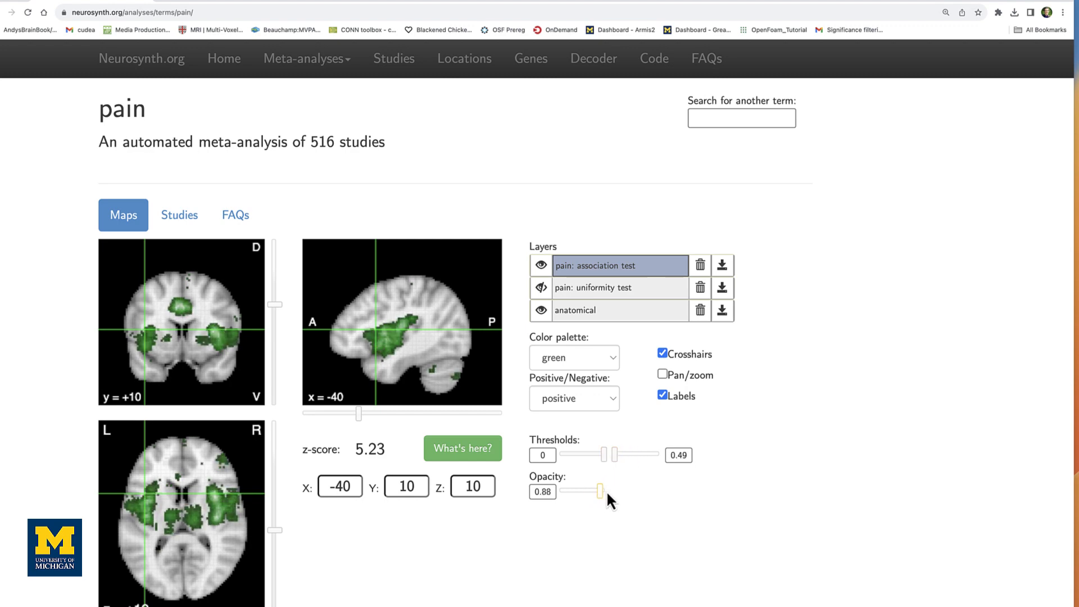
drag(593, 492, 604, 492)
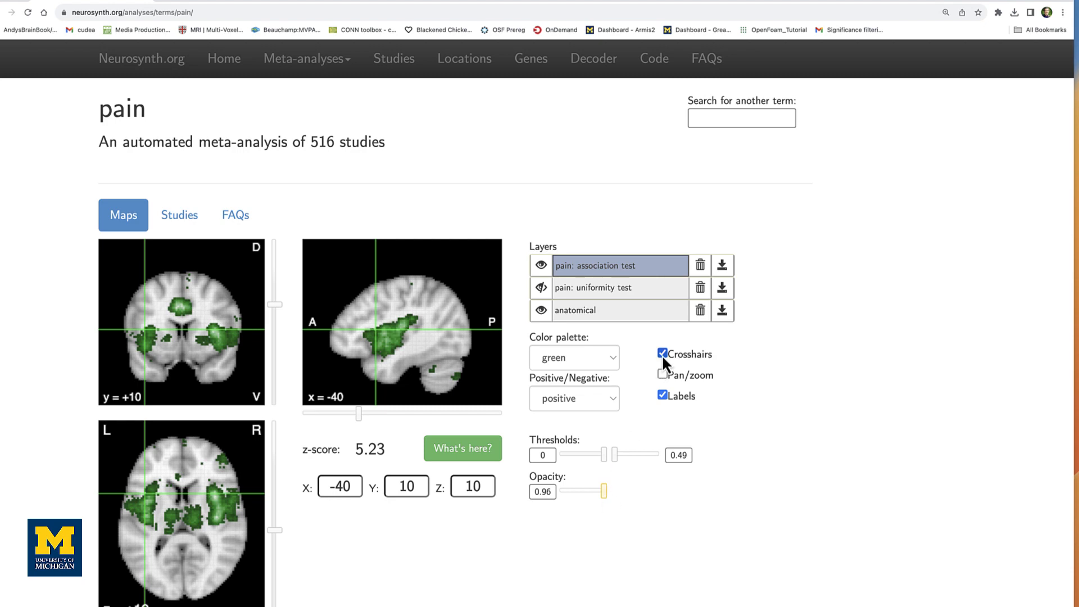
click(661, 354)
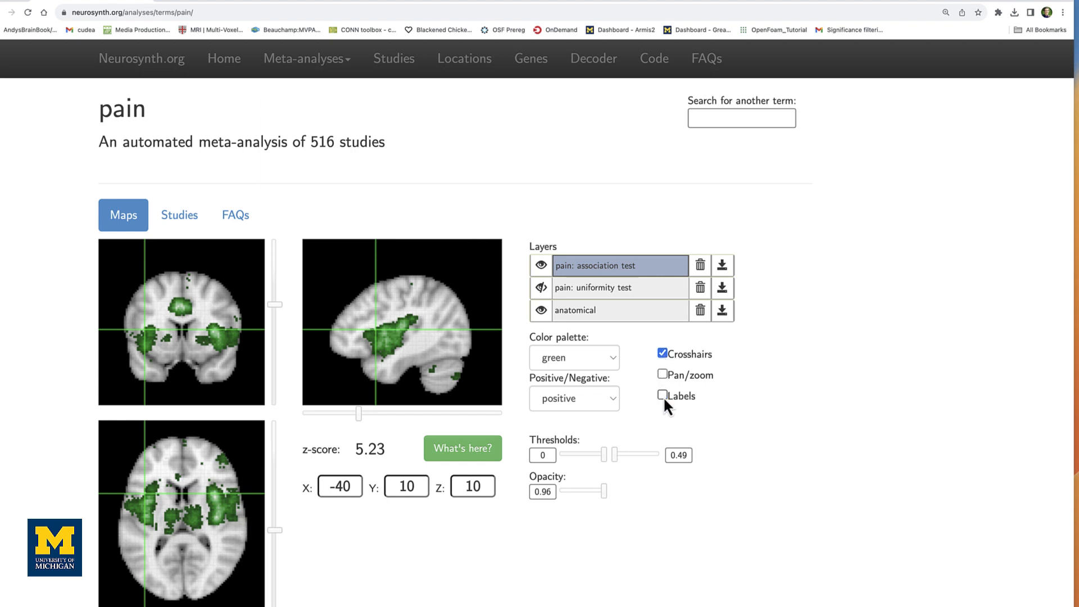
click(662, 395)
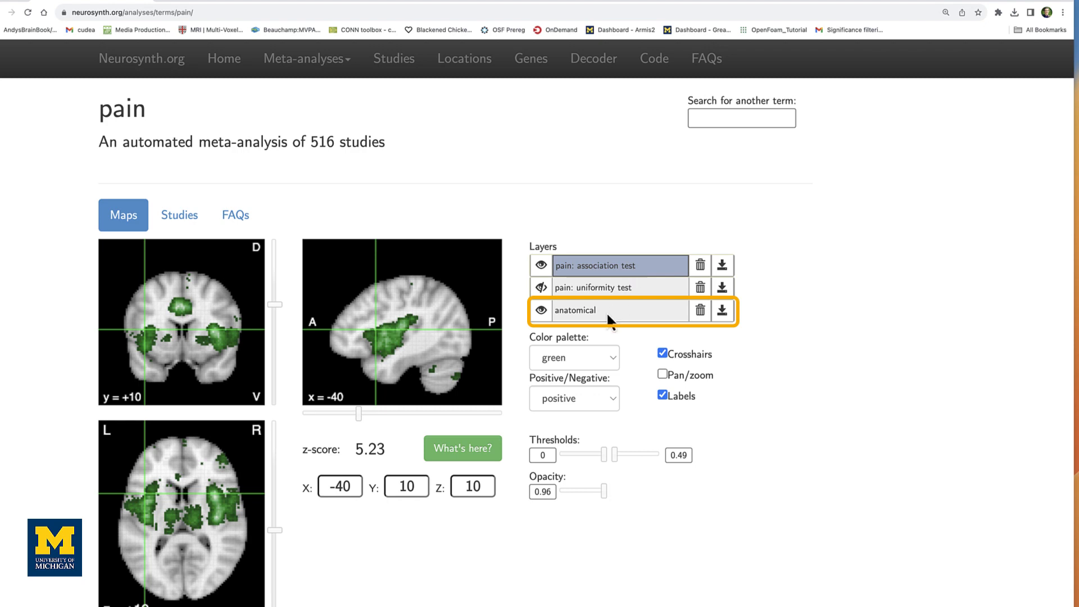
click(616, 310)
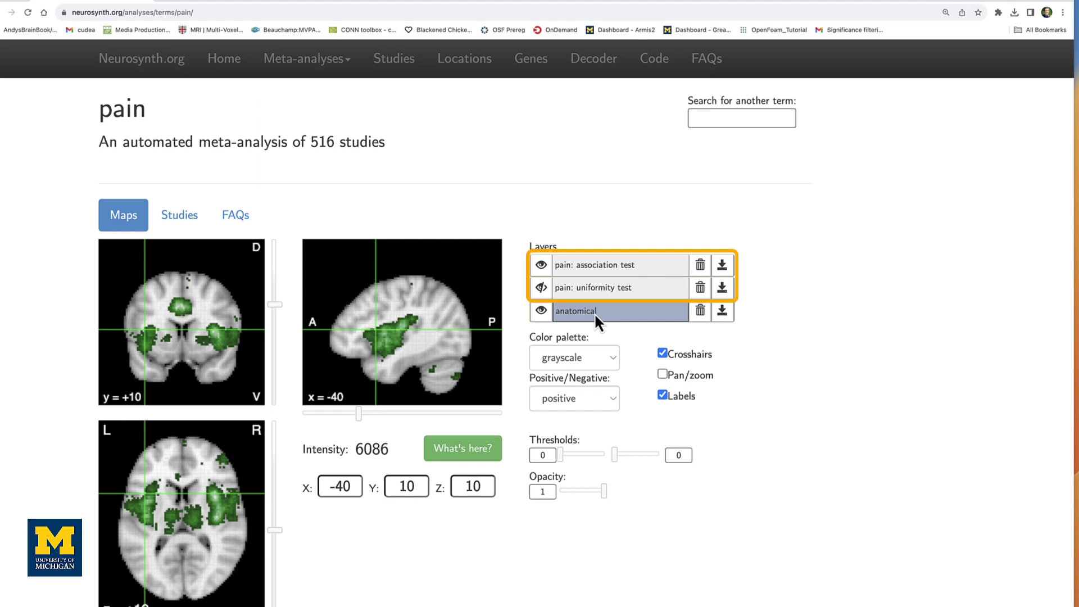
click(606, 265)
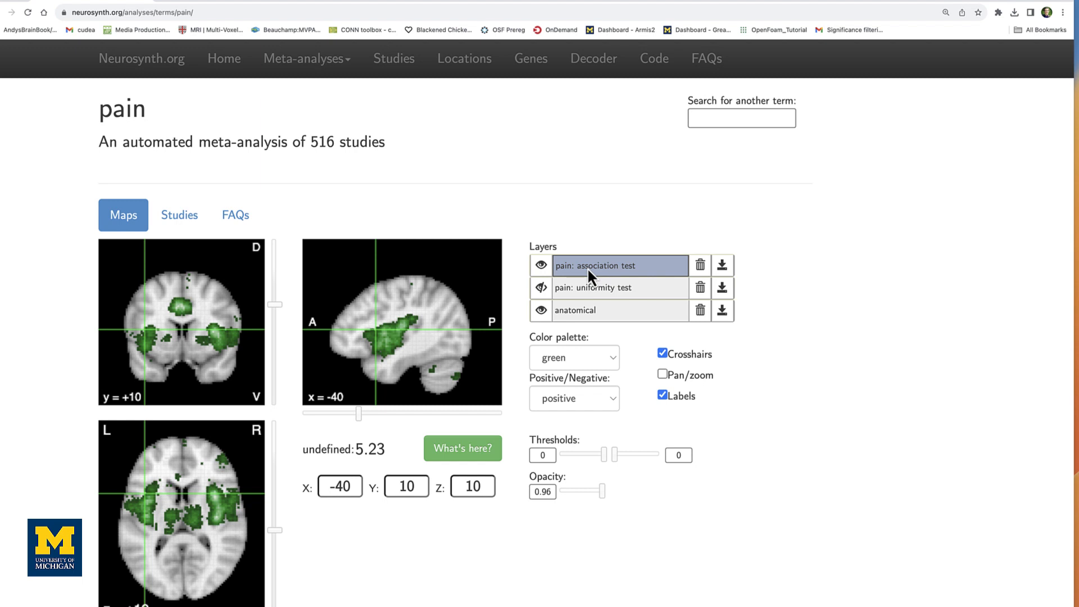
mouse_move(542, 288)
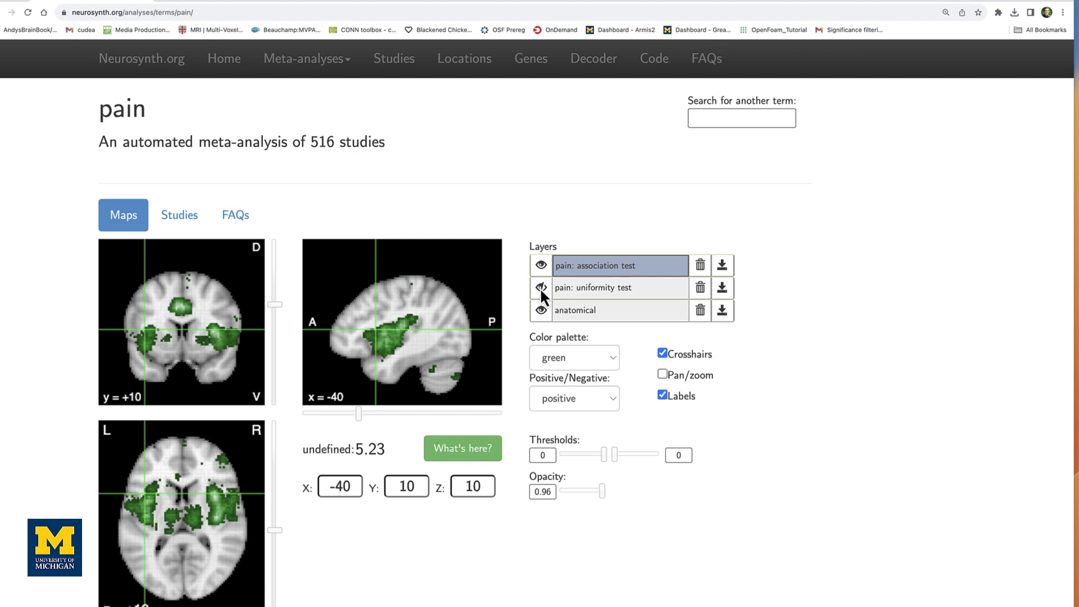
Toggle the pain uniformity test layer's visibility on and off, then delete that layer
click(541, 288)
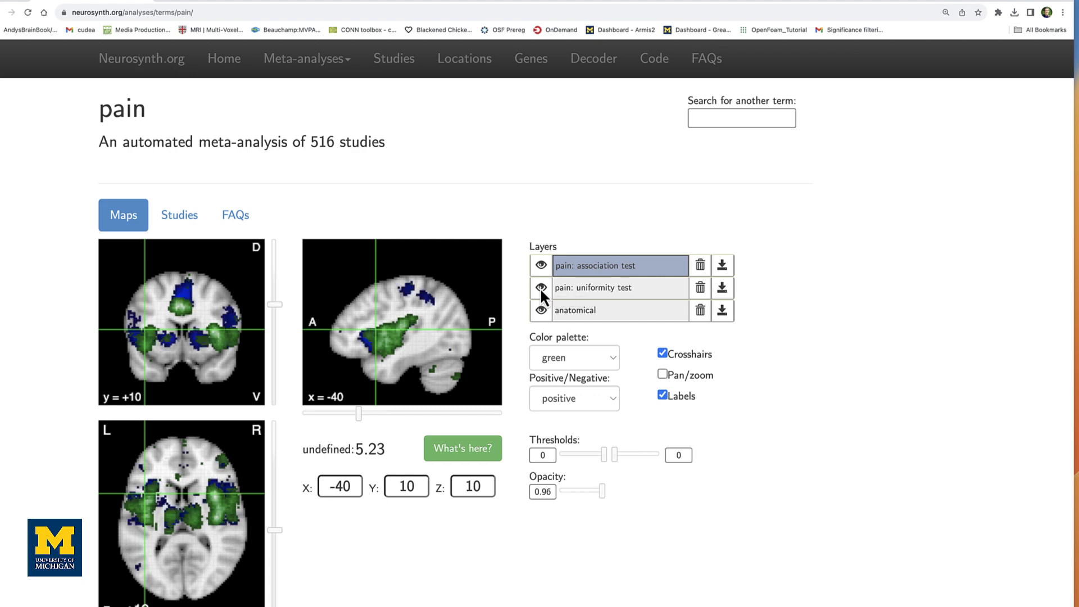
click(542, 287)
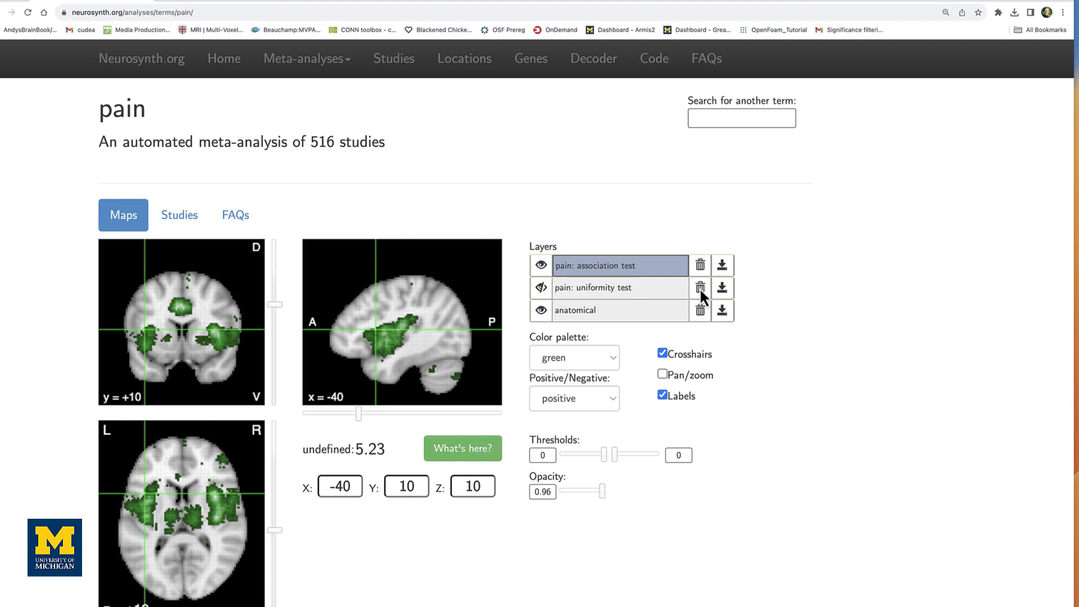
click(699, 288)
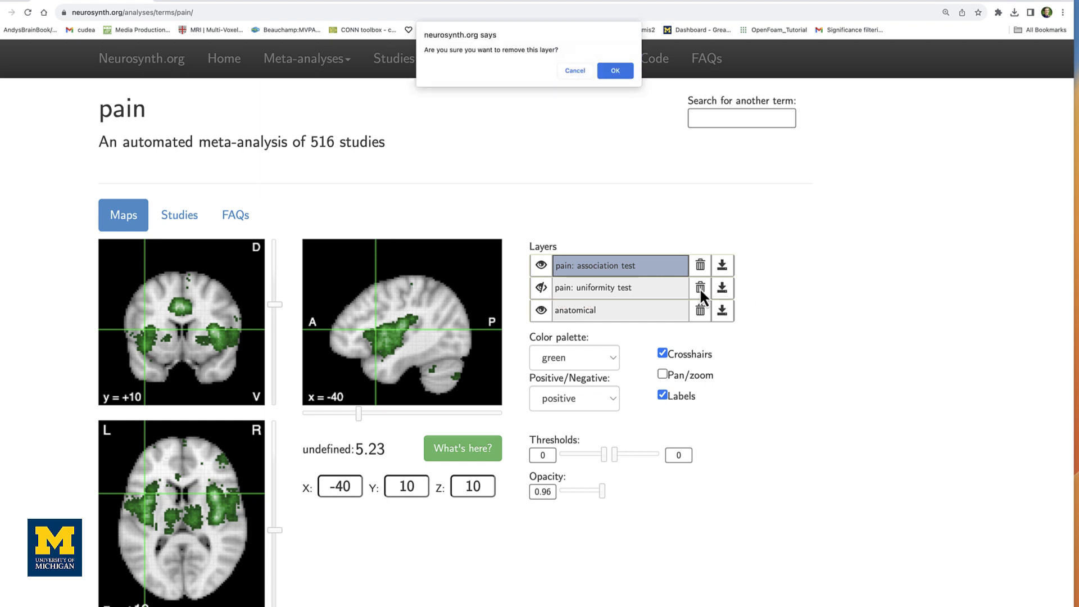
click(613, 71)
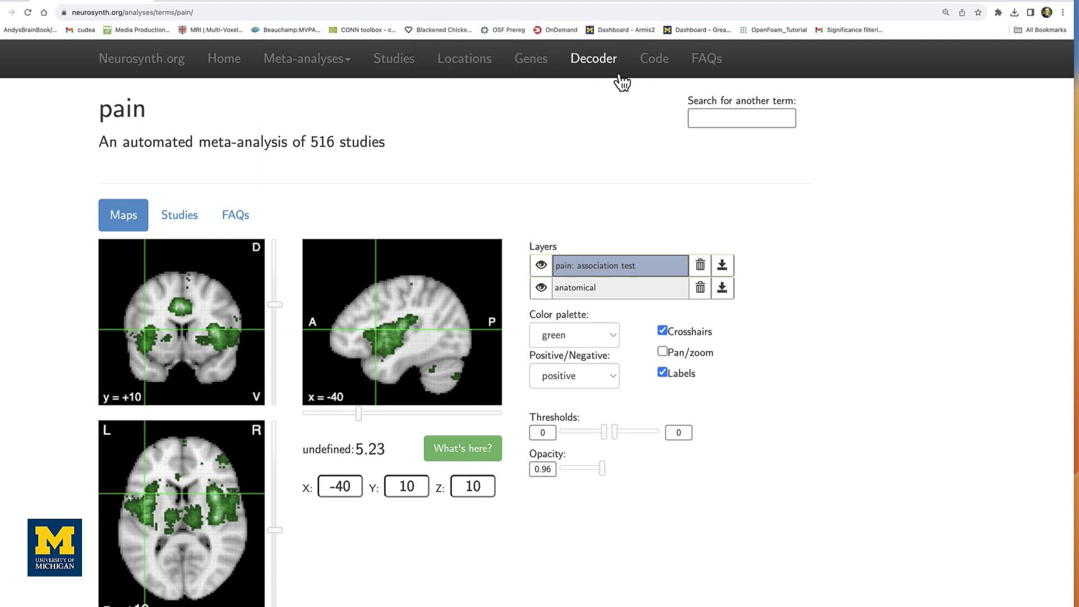
mouse_move(650, 234)
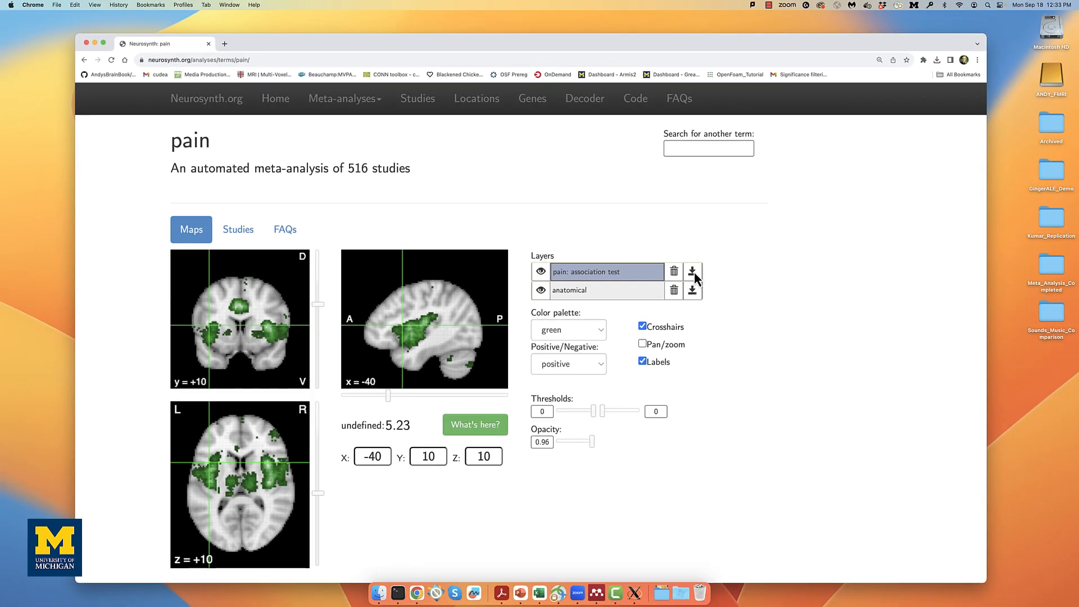
Save the association test layer as pain_association-test_z_FDR_0.01.nii.gz
click(693, 270)
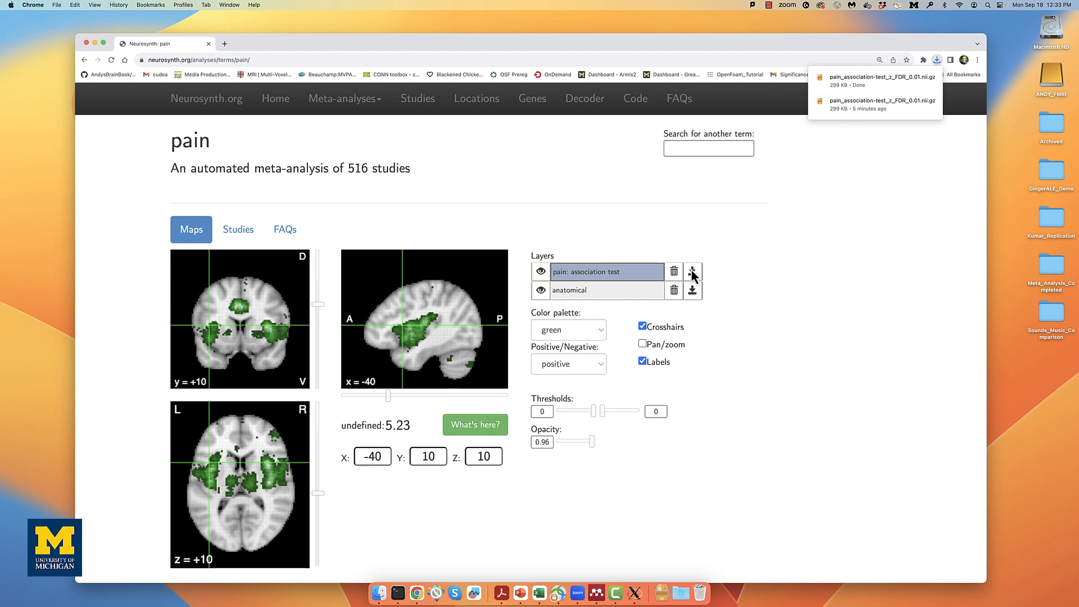
click(397, 592)
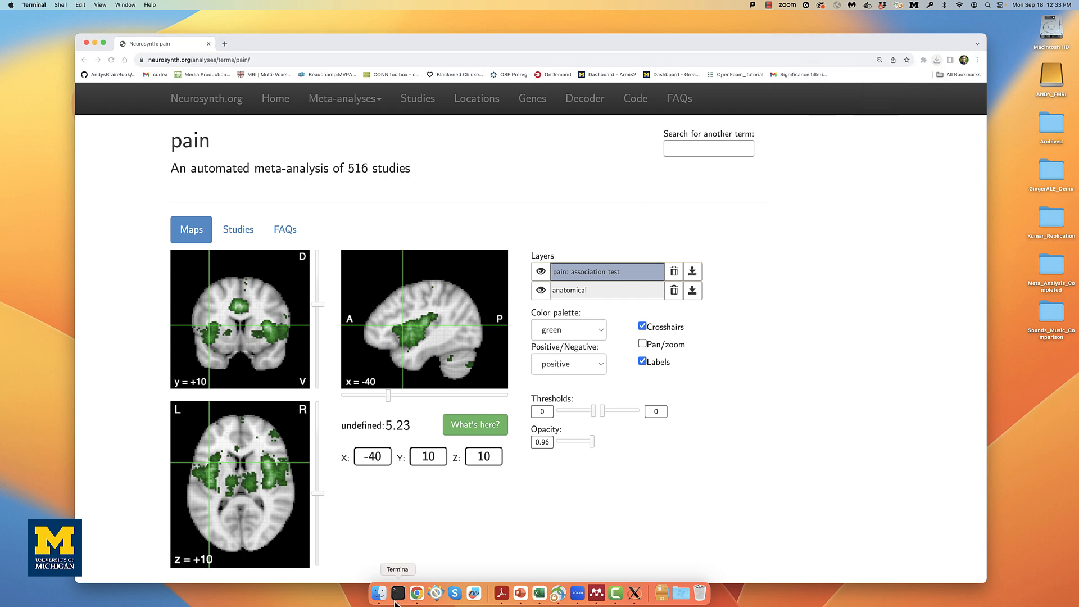
Threshold the AFNI overlay at 6.9547, clusterize it, and view the 7-cluster report
click(398, 592)
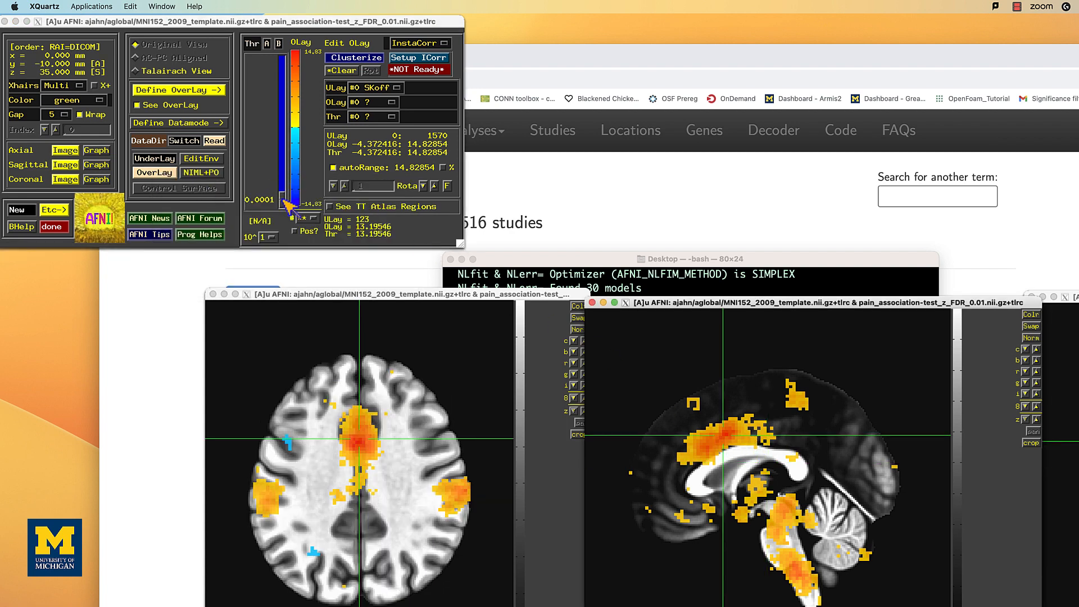
drag(285, 200, 285, 107)
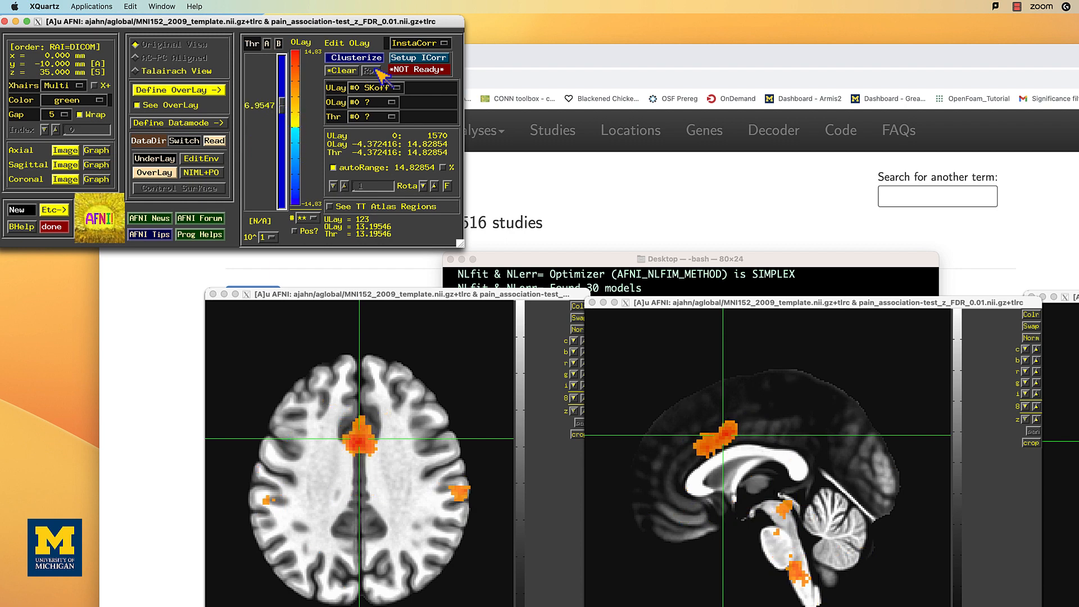
click(353, 57)
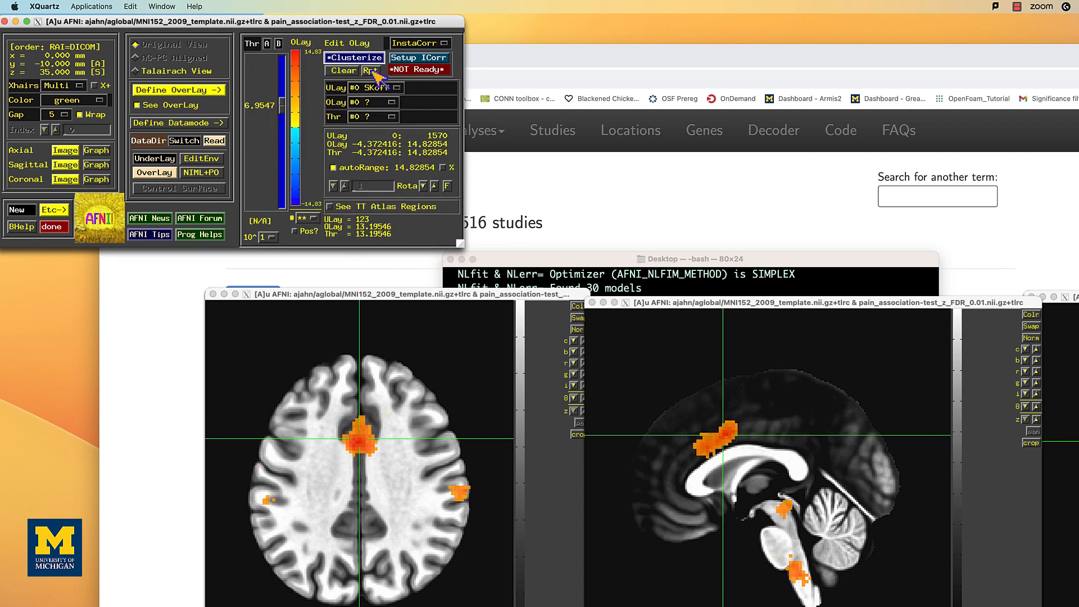
click(371, 70)
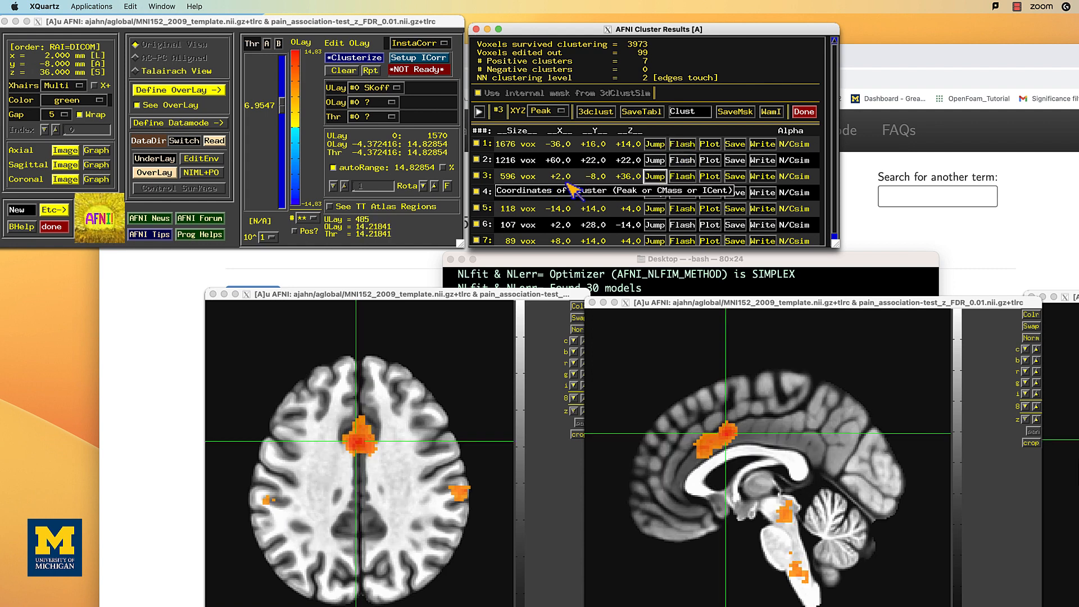
click(688, 259)
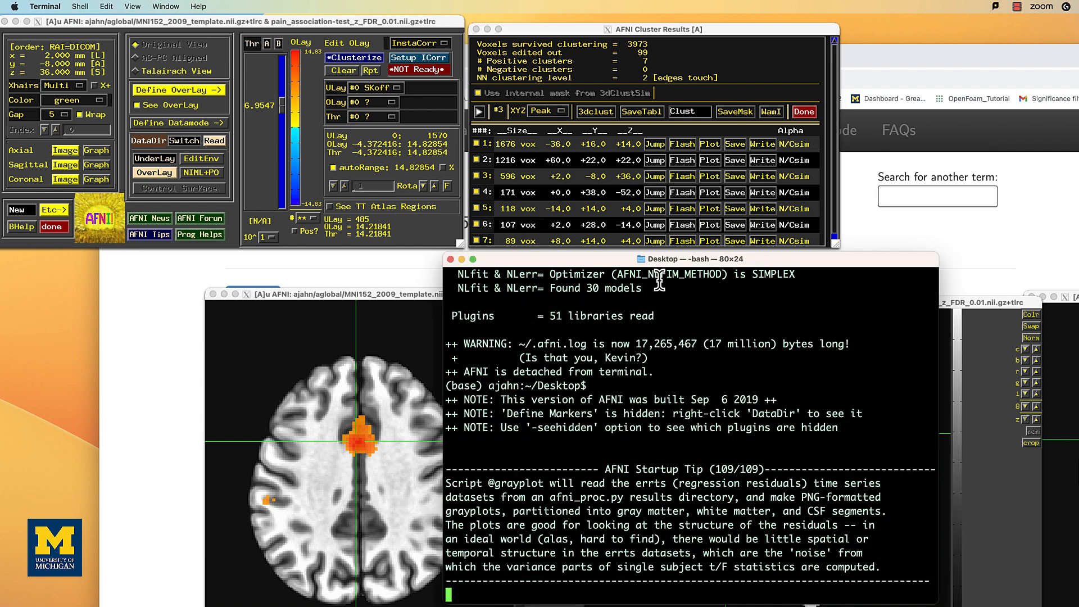
Run 3dUndump to build the 5 mm PainROI sphere at -2 8 36 on the pain grid
text(echo "2)
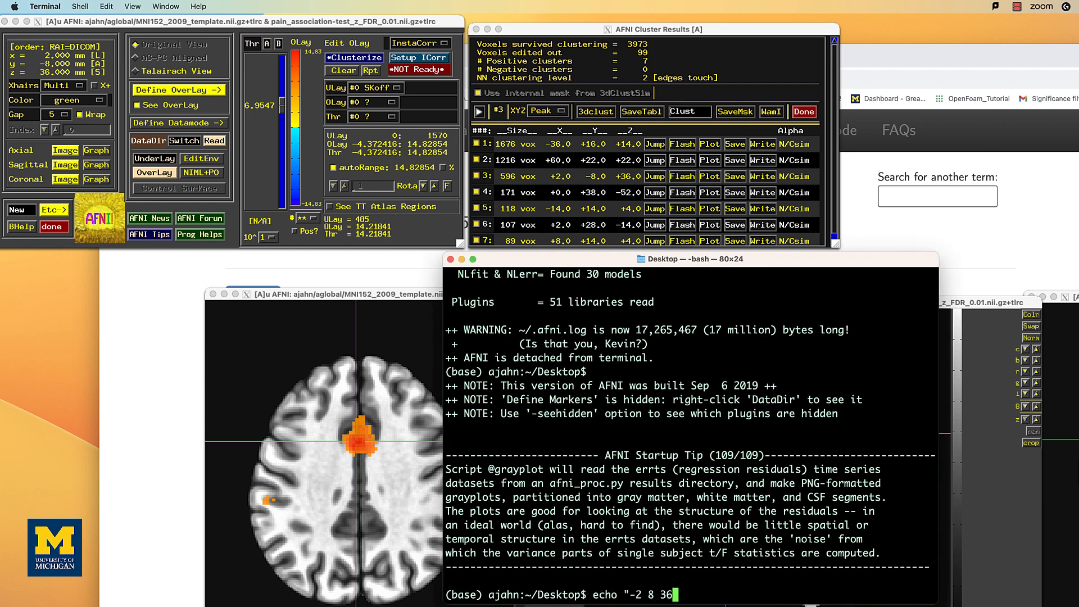
text(| 3dUndump -orient LPI -srad 5 -master pa)
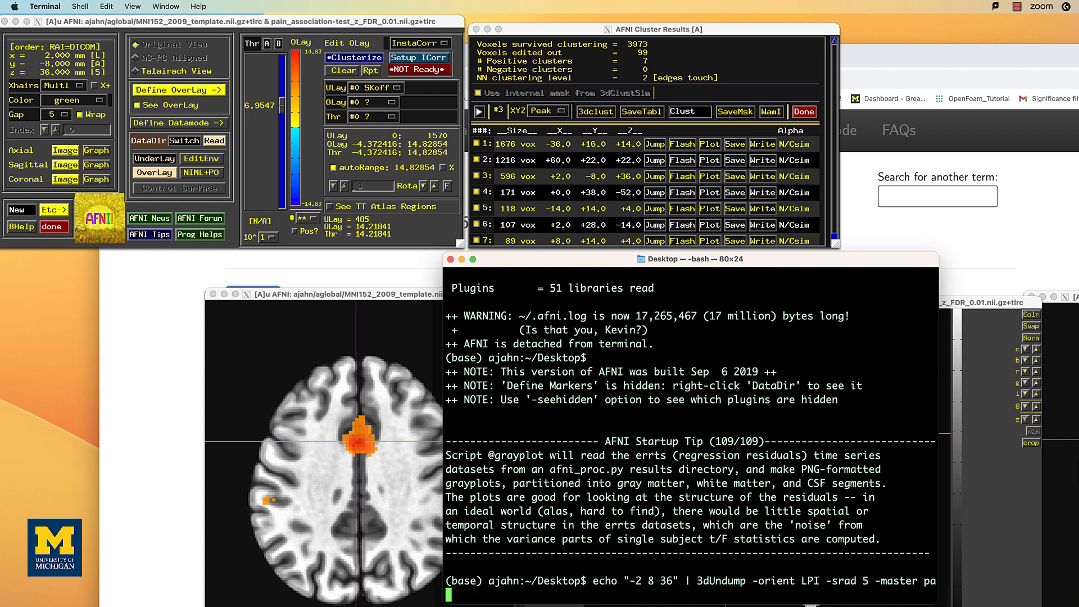
text(in_association-test_z_FDR_0.01.nii.gz -prefix PainROI)
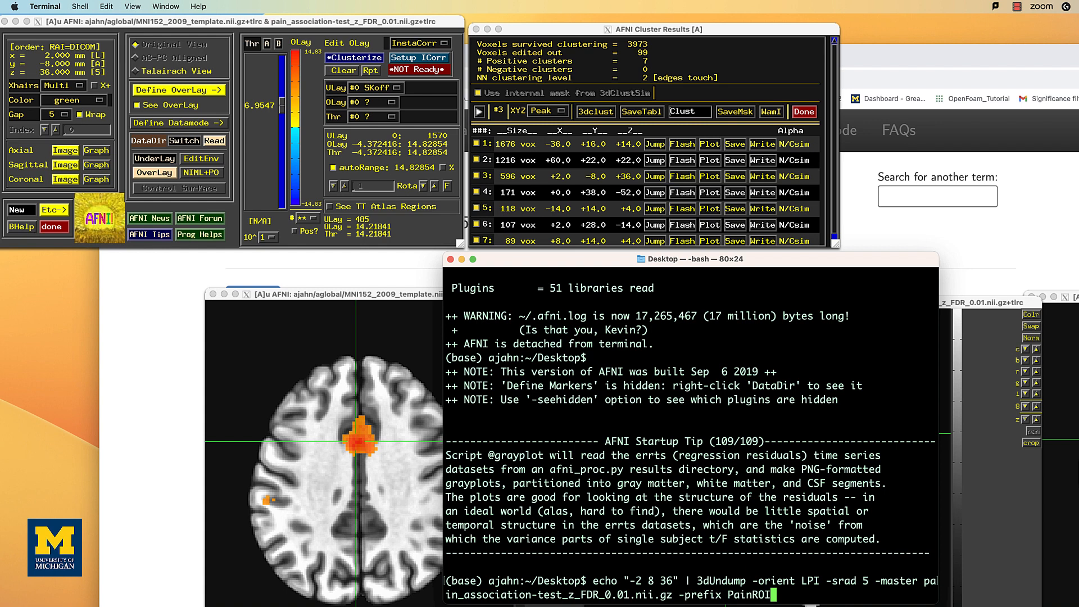
key(Return)
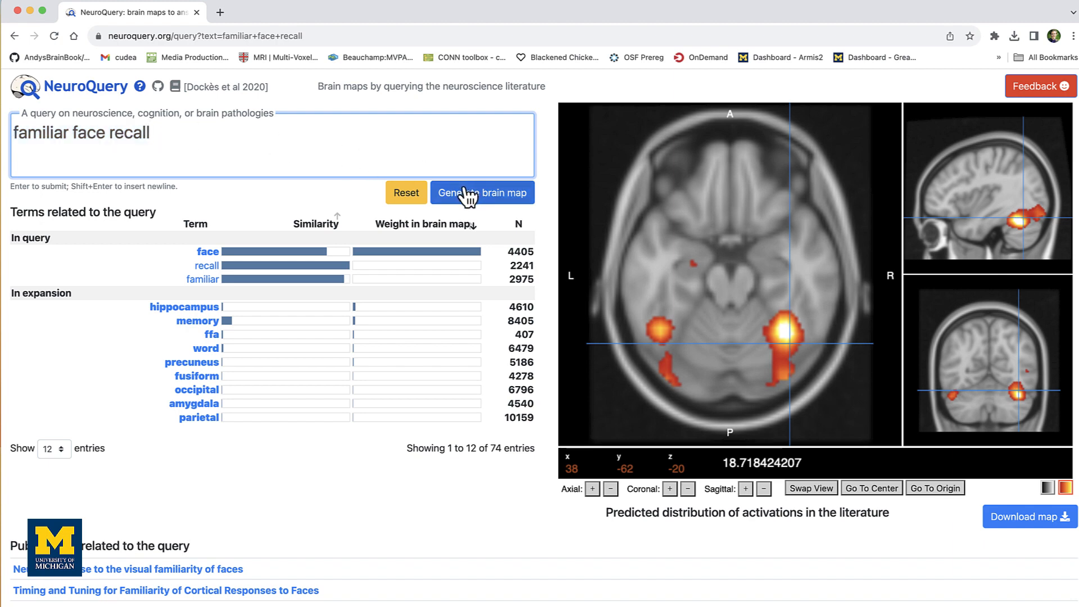
click(784, 328)
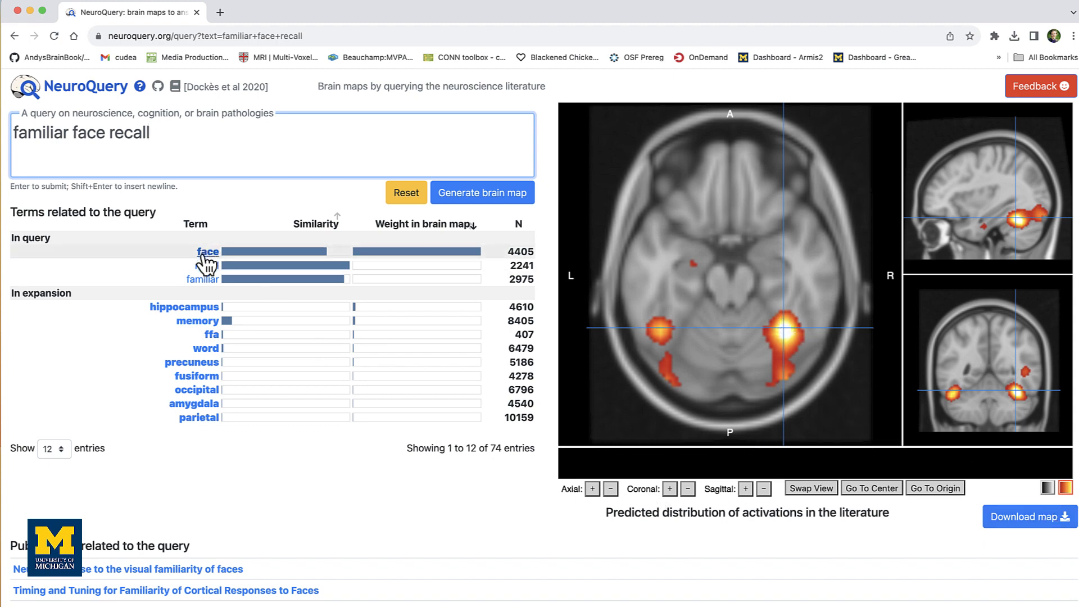
mouse_move(207, 266)
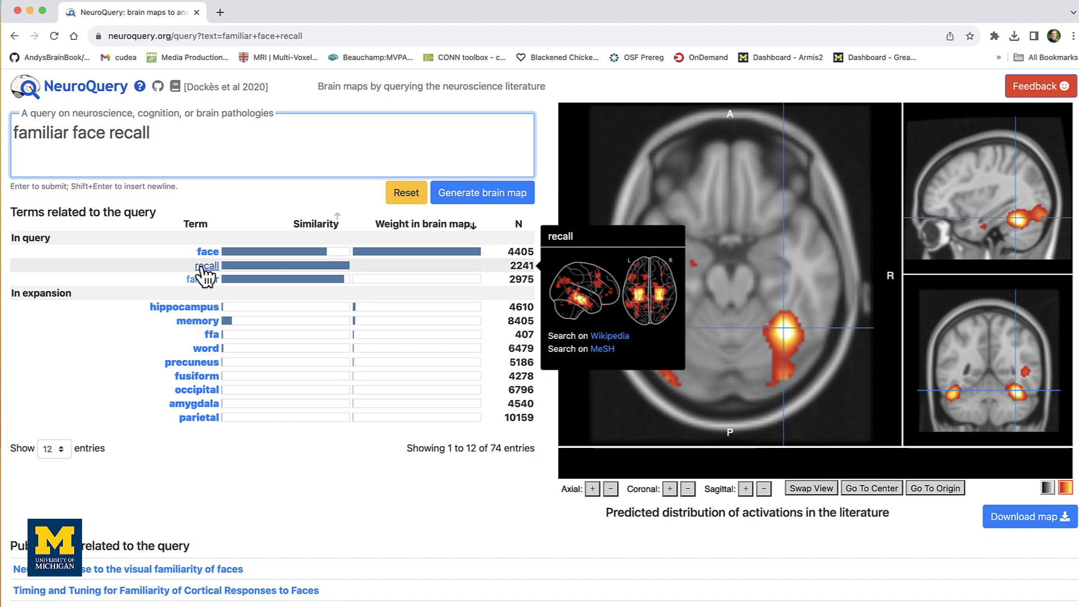
mouse_move(202, 279)
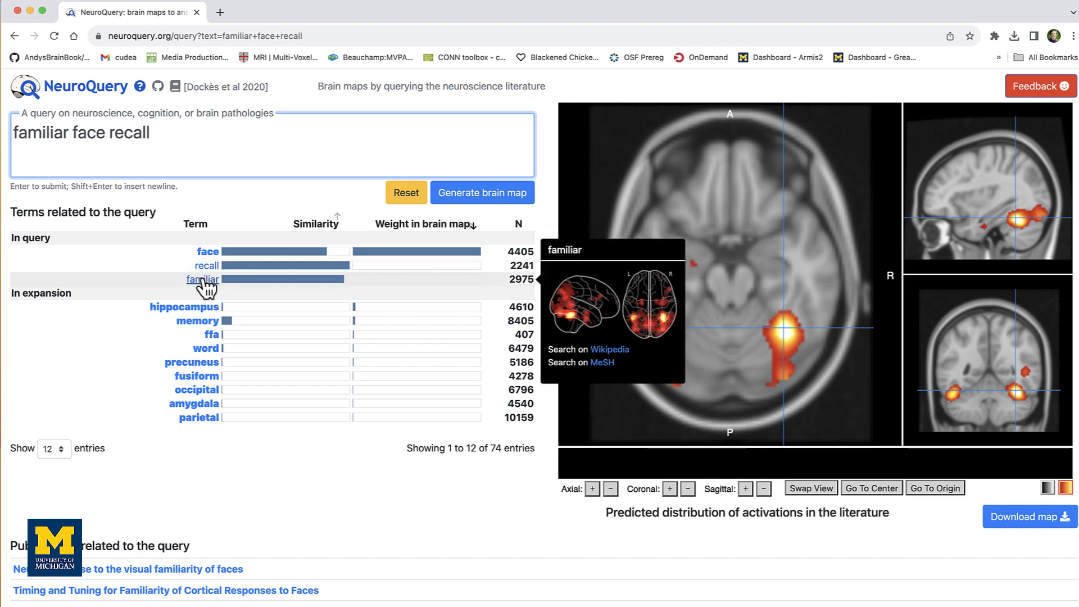
mouse_move(184, 306)
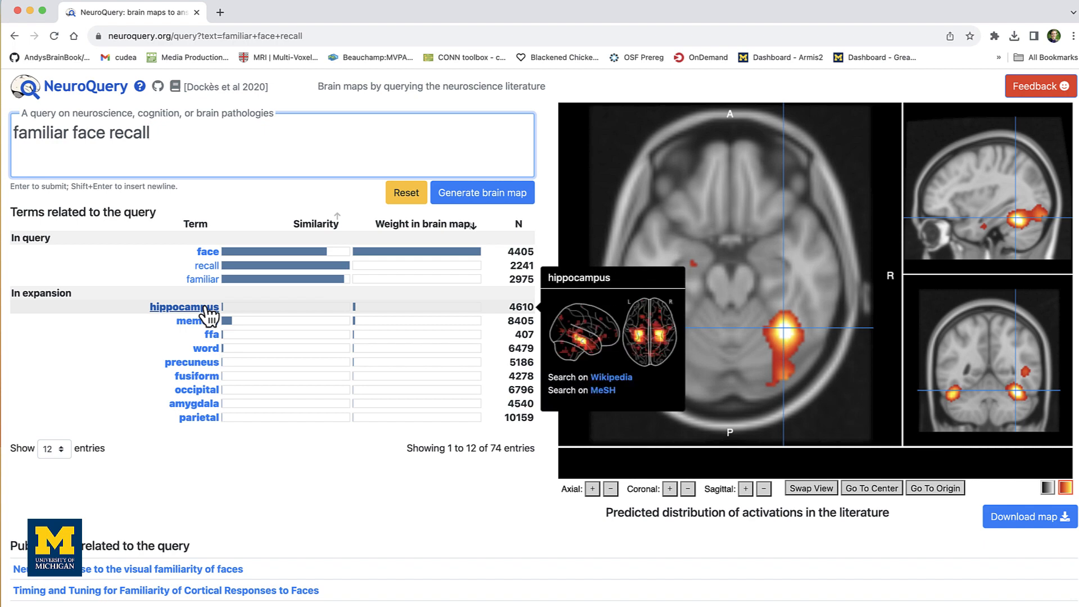
mouse_move(199, 321)
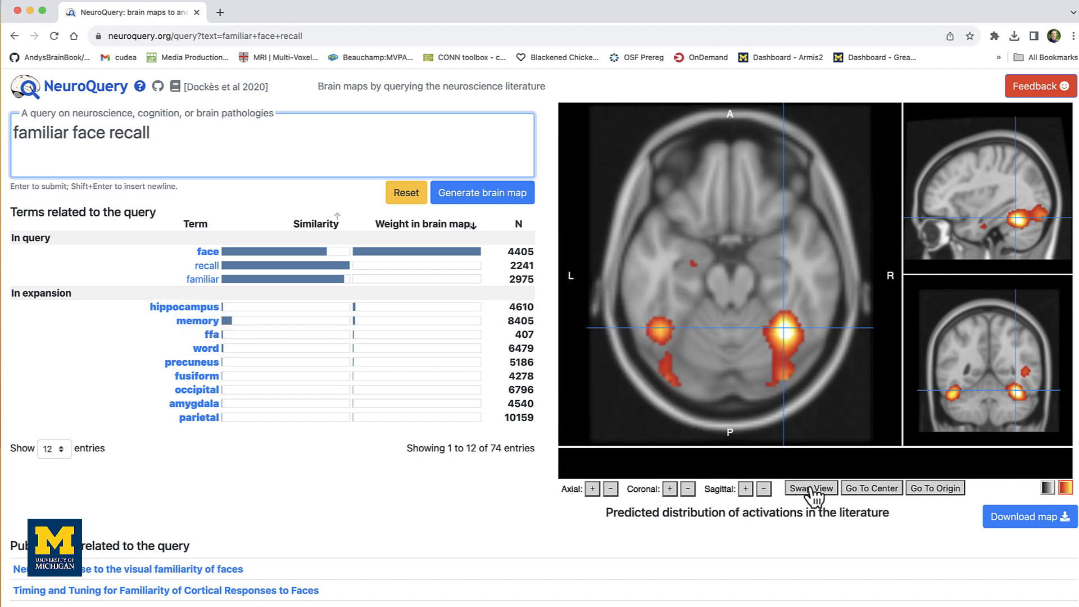
Swap views, try overlay transparency and colour tables, then save familiar_face_recall.nii.gz
click(811, 488)
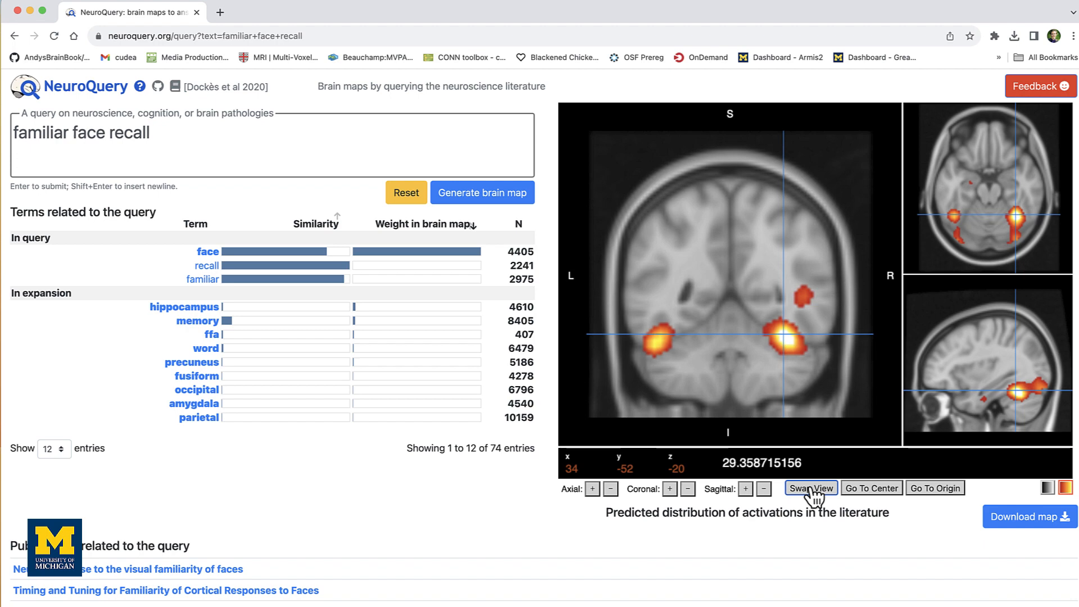
click(810, 488)
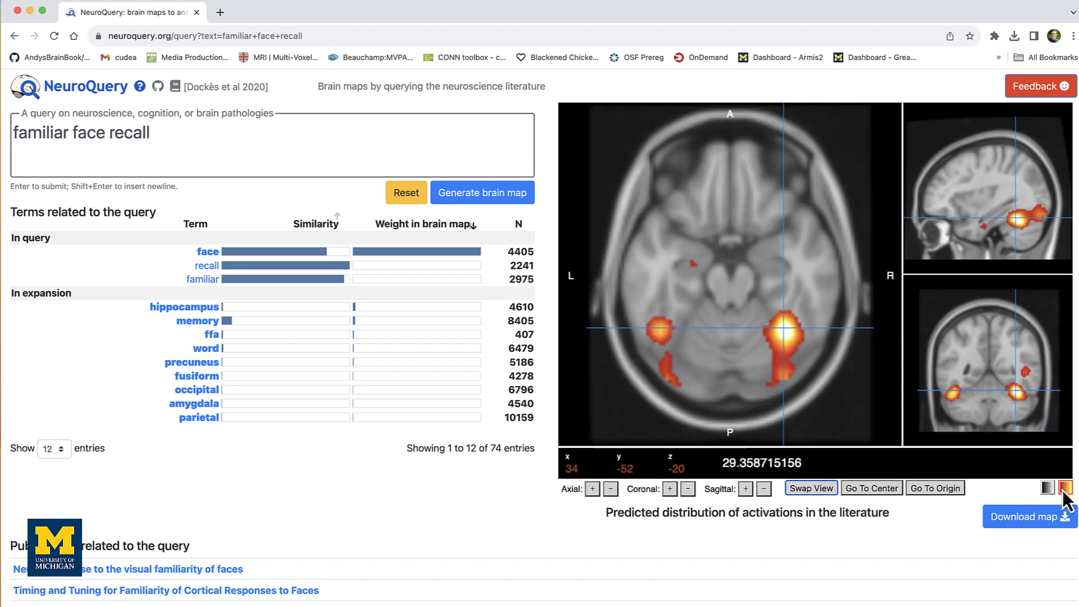
click(1065, 488)
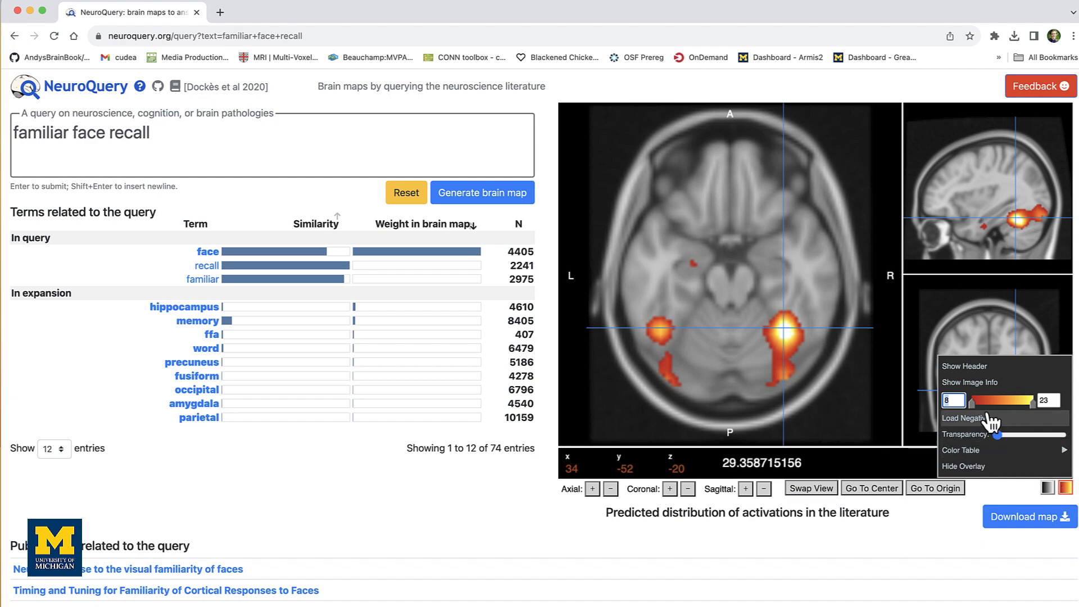
drag(998, 435, 1039, 435)
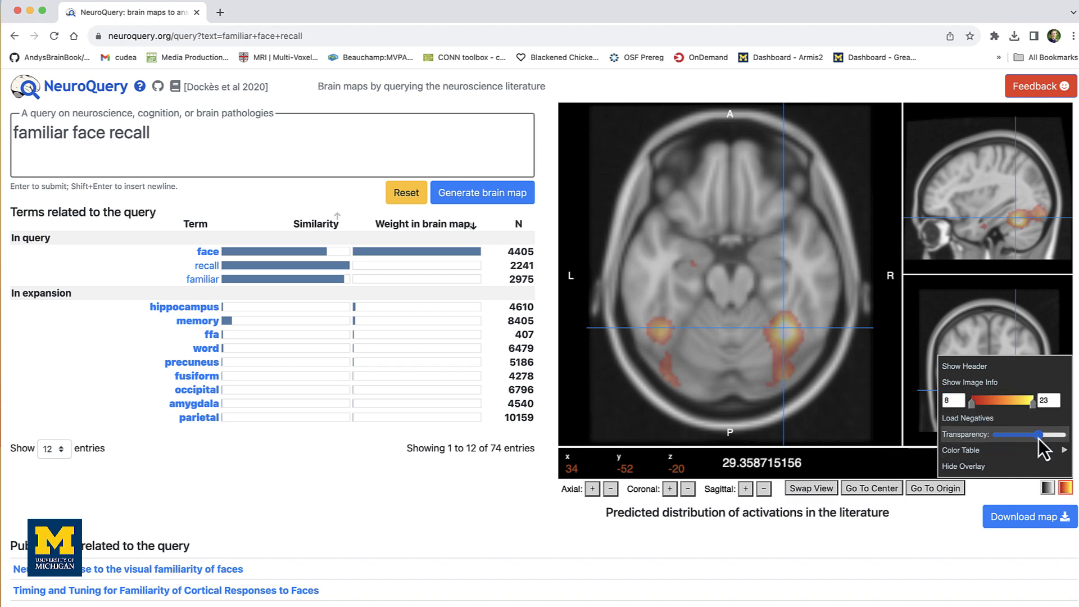
drag(1039, 434, 995, 434)
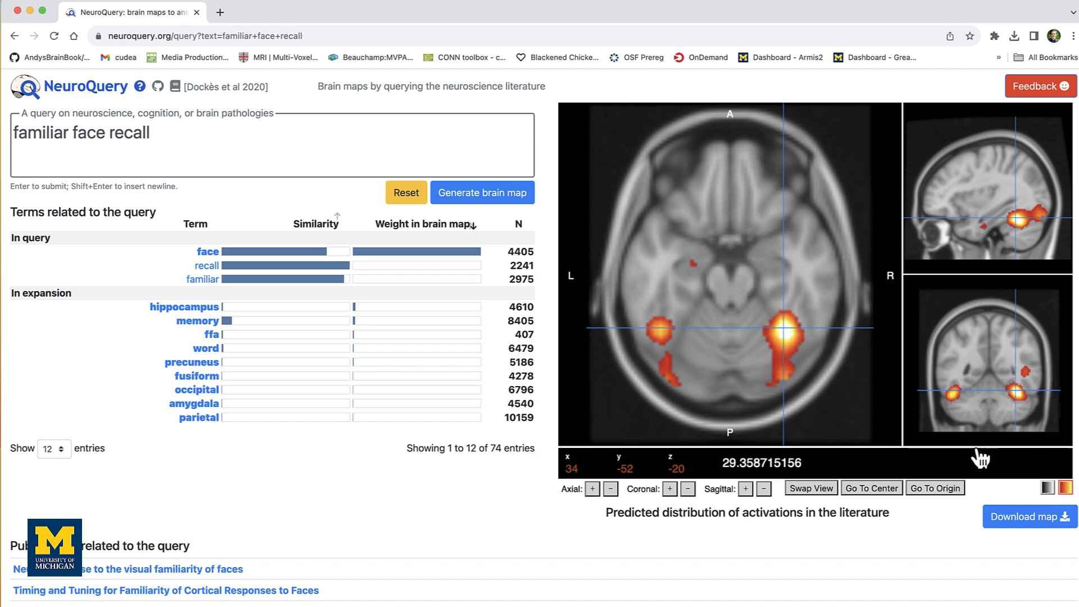
click(1065, 487)
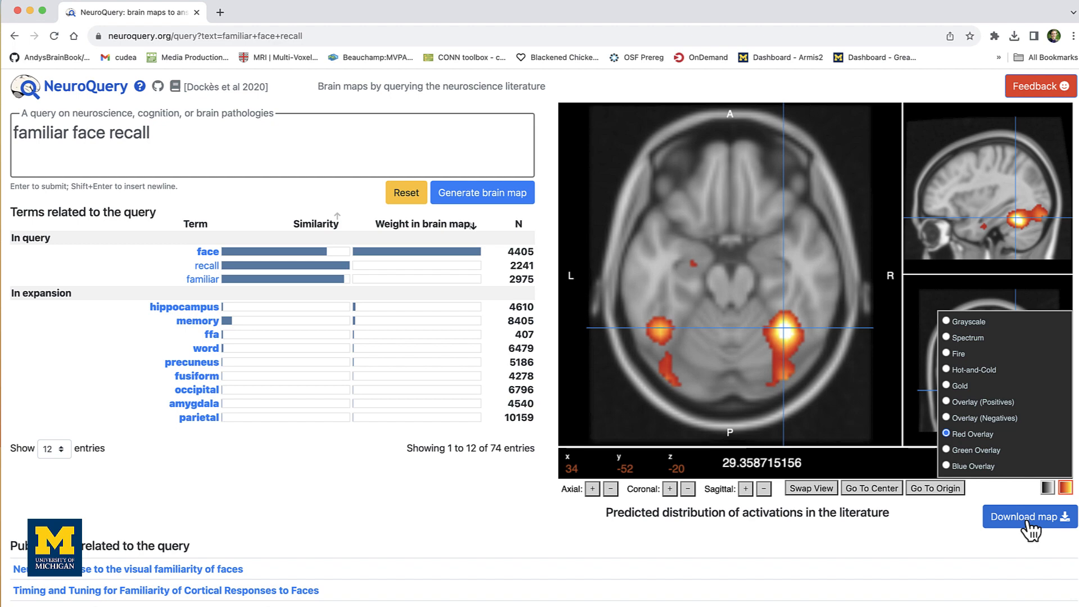
click(1028, 517)
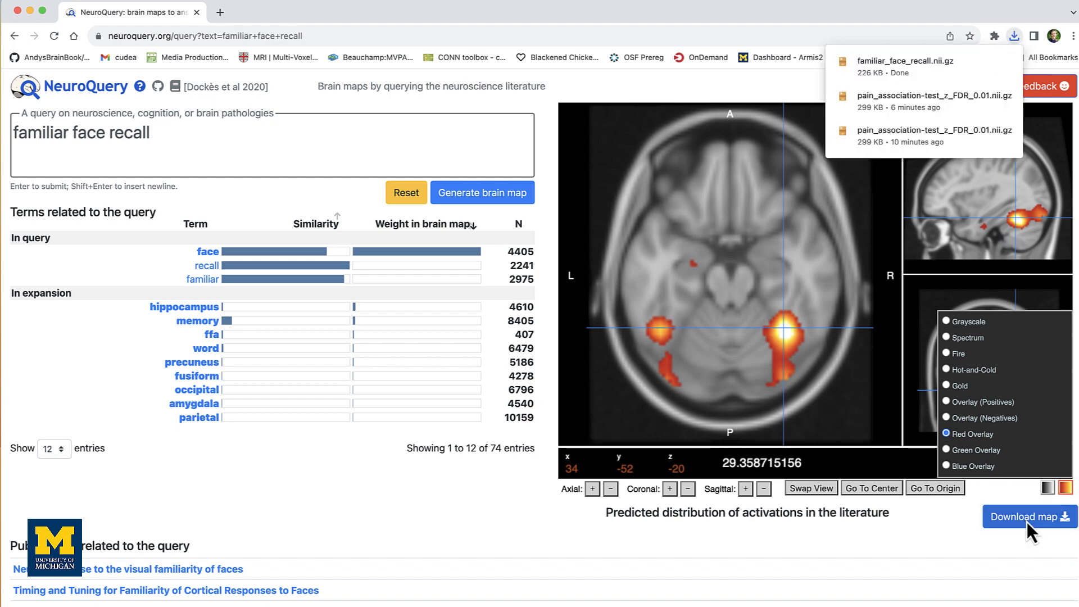